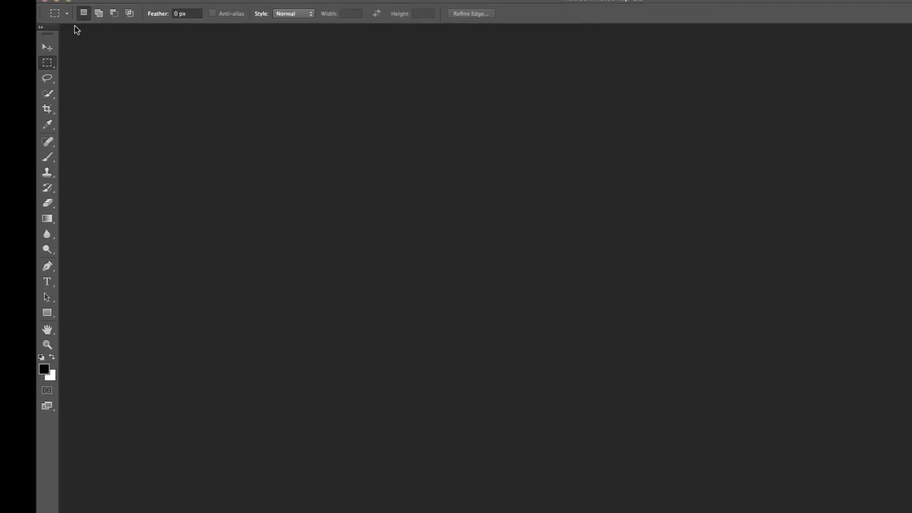
Load Files into Stack, choosing colors_0000_SE-spider.jpg and colors_0001_BSE-spider.jpg
click(204, 77)
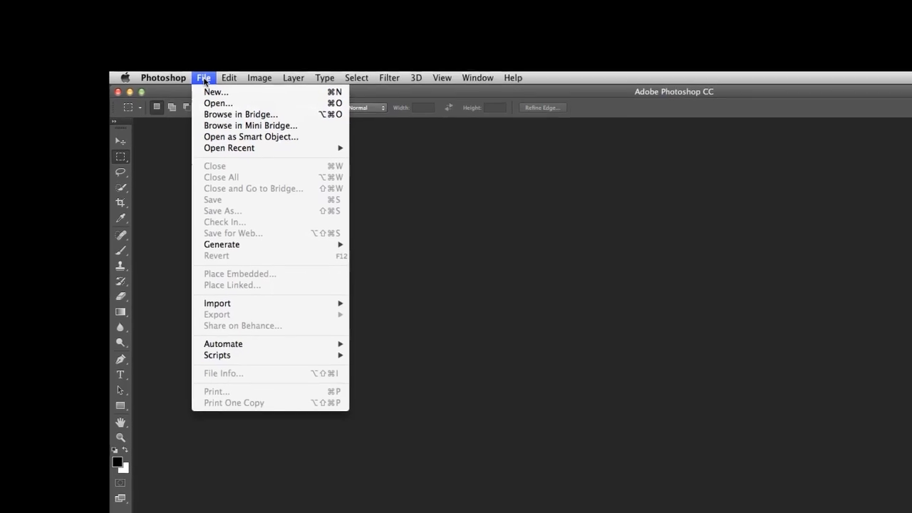
mouse_move(272, 355)
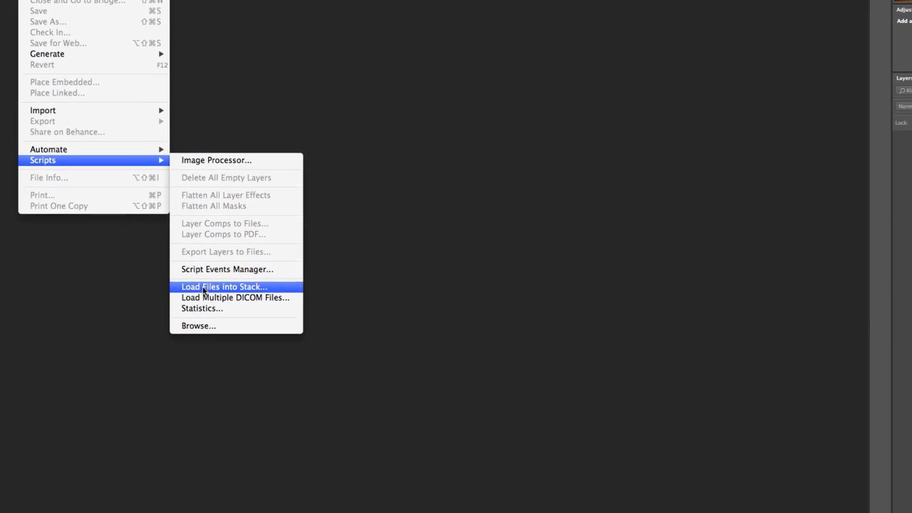
click(224, 287)
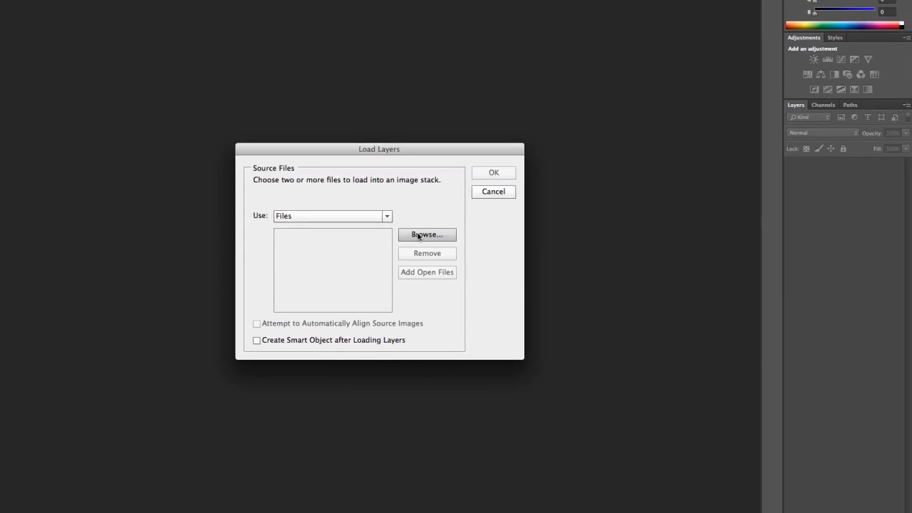
click(427, 234)
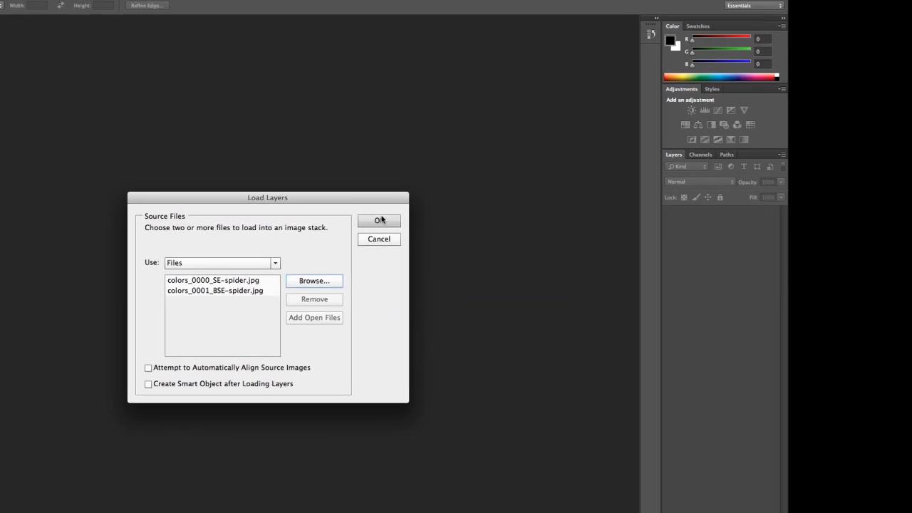
Stack the SE and BSE spider images, hide the BSE layer, and start Auto-Align Layers
click(378, 220)
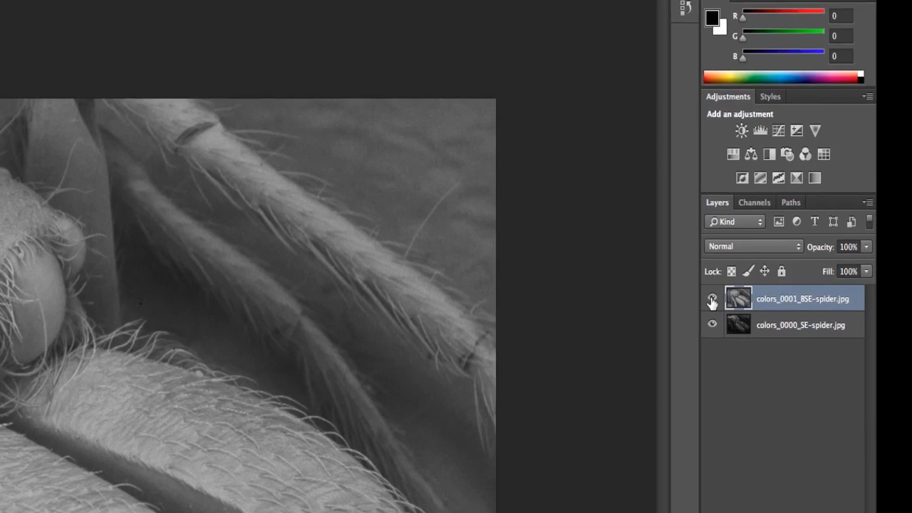
mouse_move(712, 299)
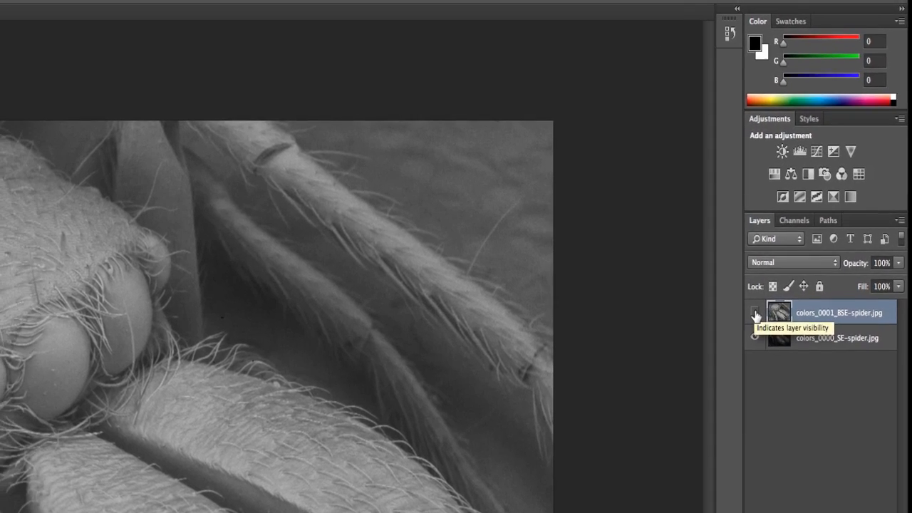
click(756, 315)
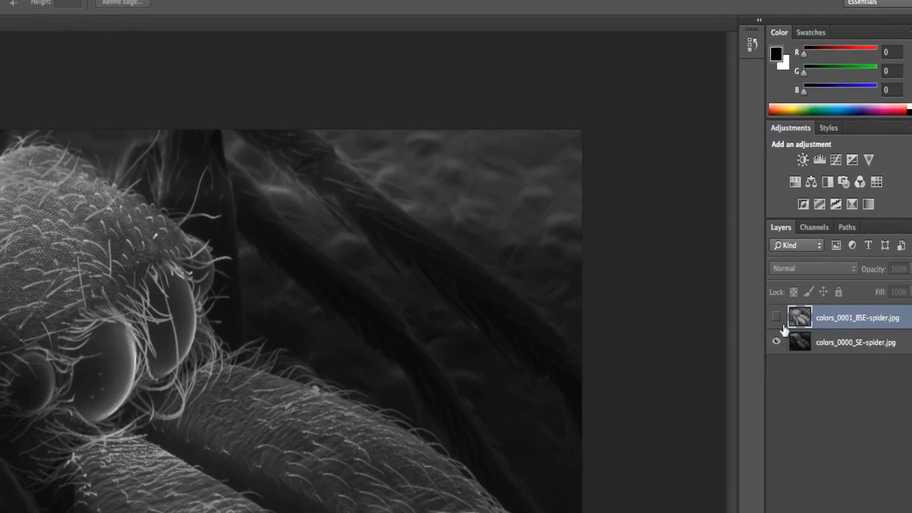
click(855, 342)
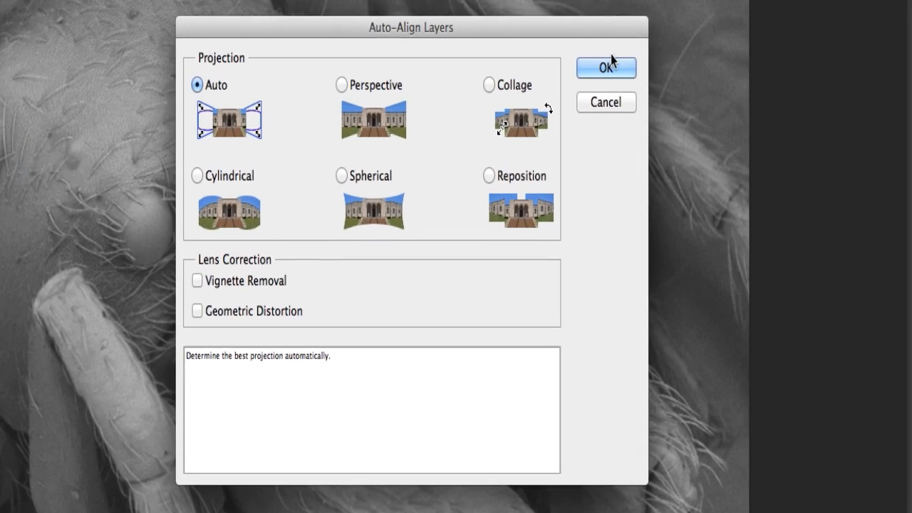
Auto-align the spider layers and add a Hue/Saturation layer clipped to the SE layer
click(605, 68)
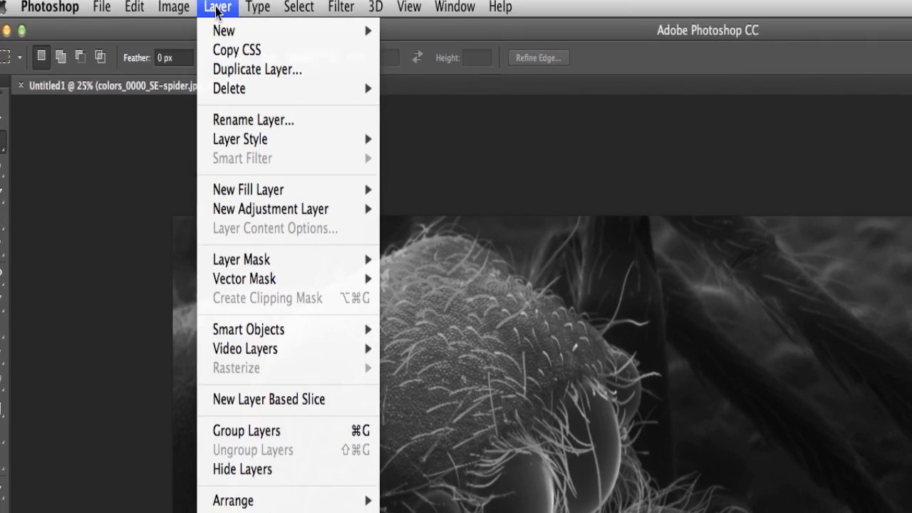
mouse_move(271, 209)
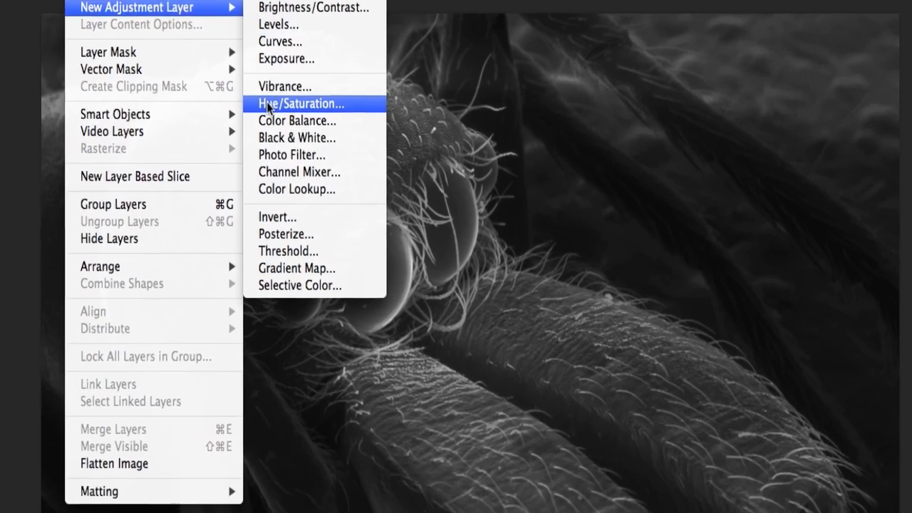
click(306, 103)
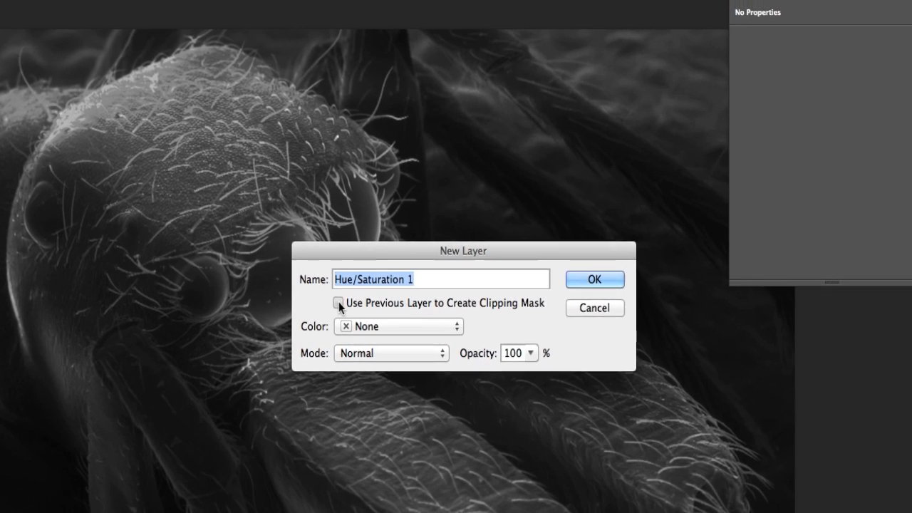
click(340, 302)
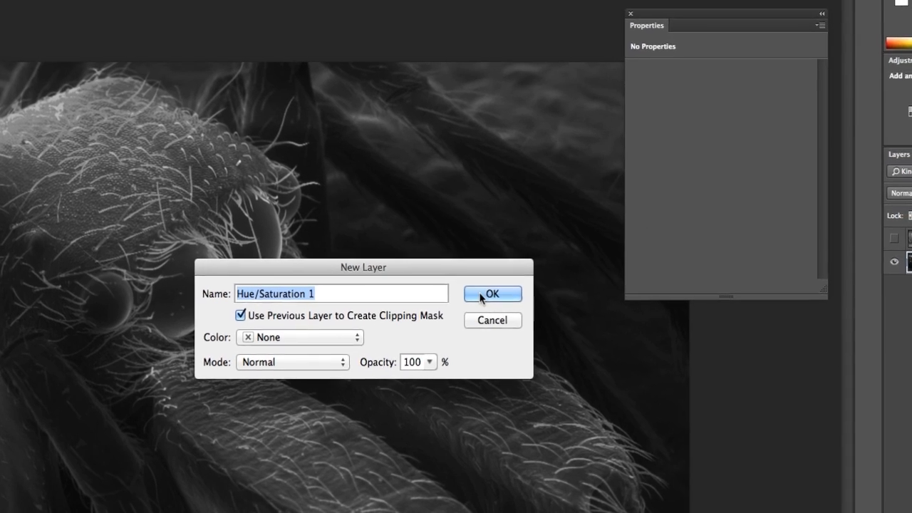
click(493, 293)
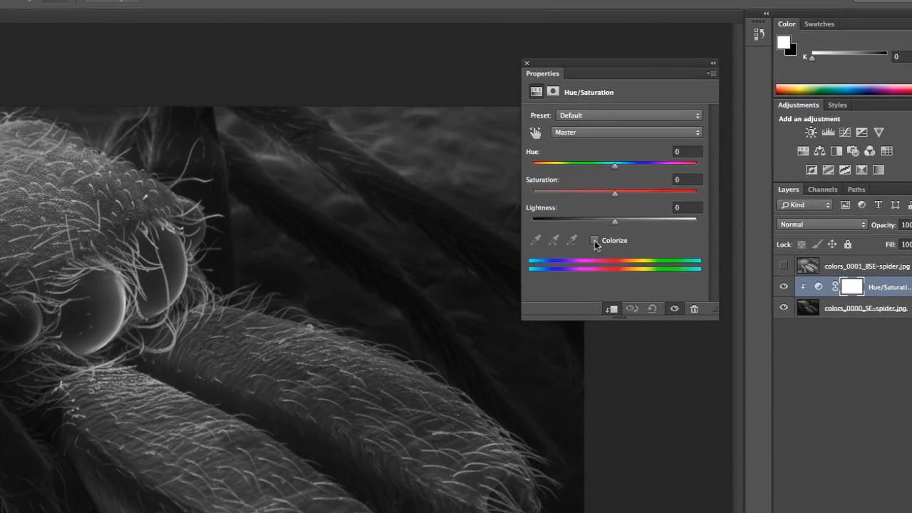
Enable Colorize and sweep the hue through brown, green, purple and teal to tan
click(595, 240)
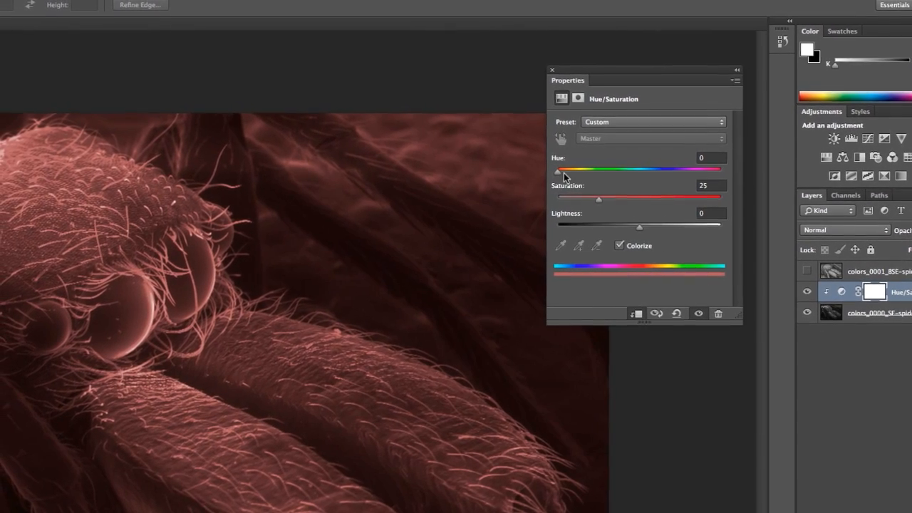
drag(557, 171, 616, 176)
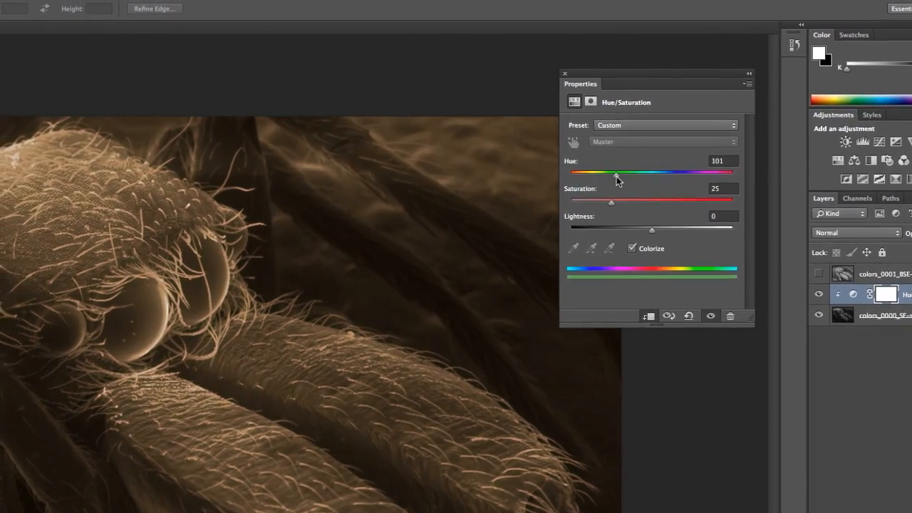
drag(617, 176, 632, 177)
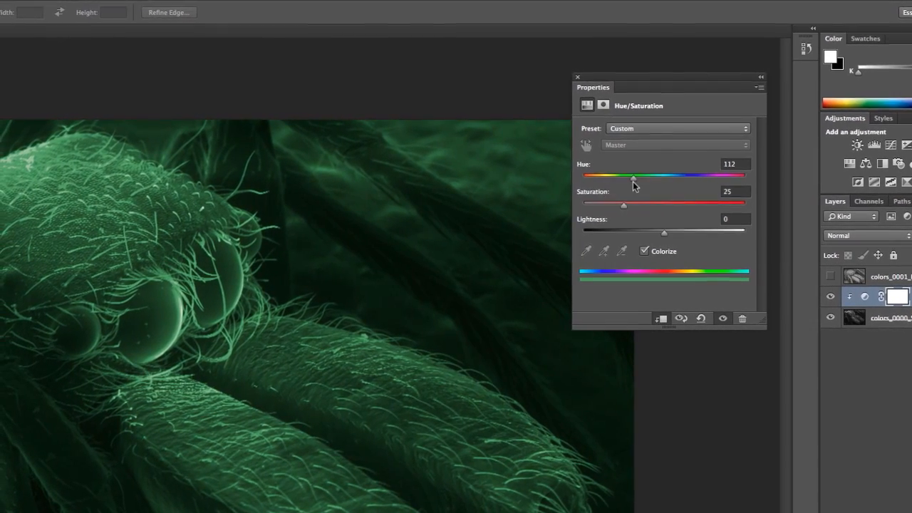
drag(632, 177, 726, 180)
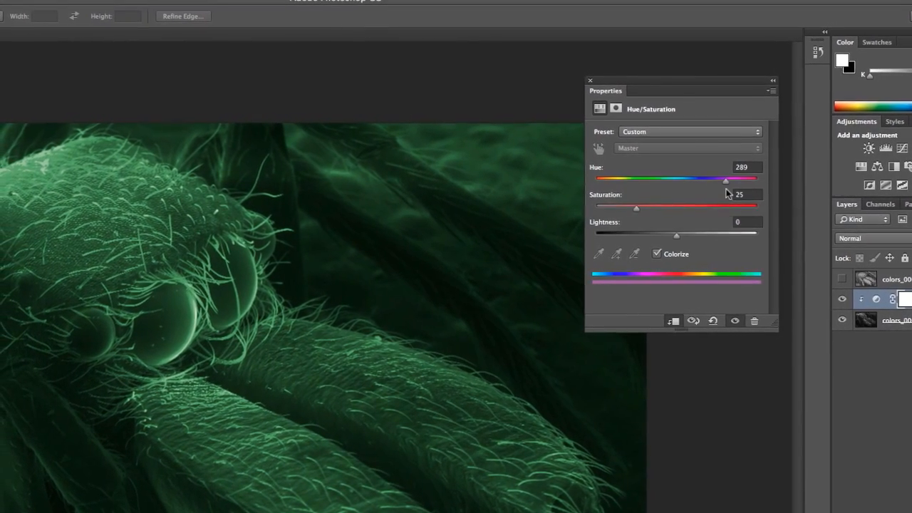
drag(725, 180, 676, 179)
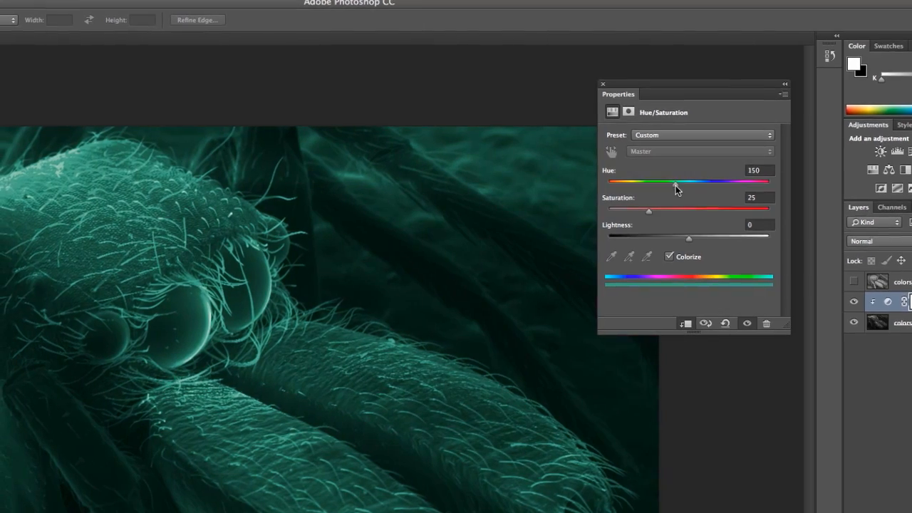
drag(675, 181, 662, 181)
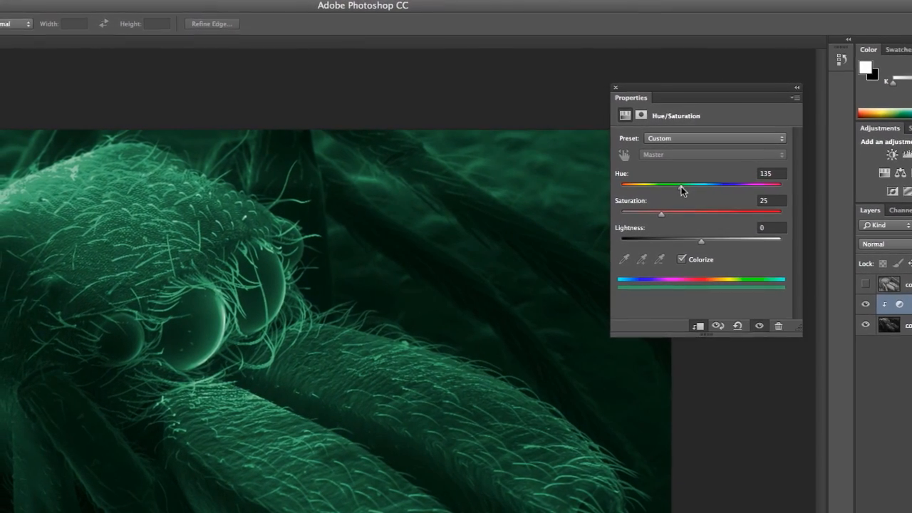
drag(681, 184, 657, 187)
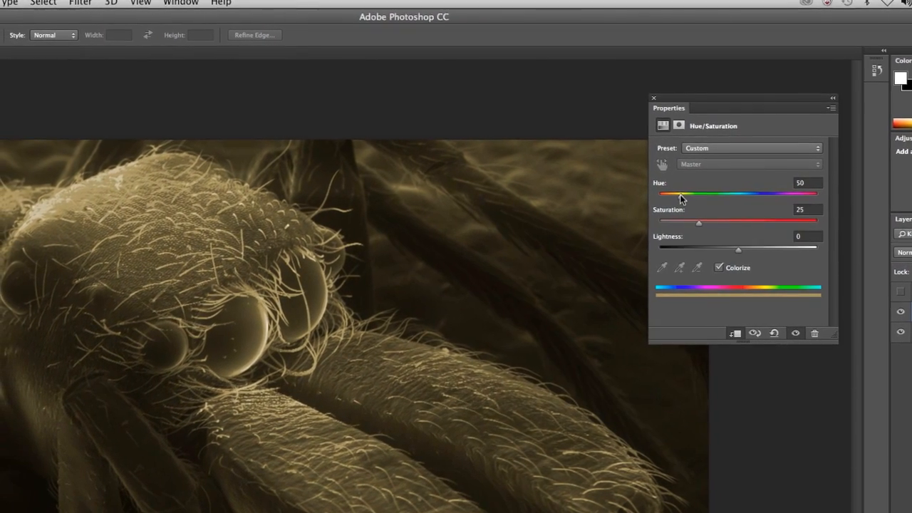
drag(682, 193, 699, 202)
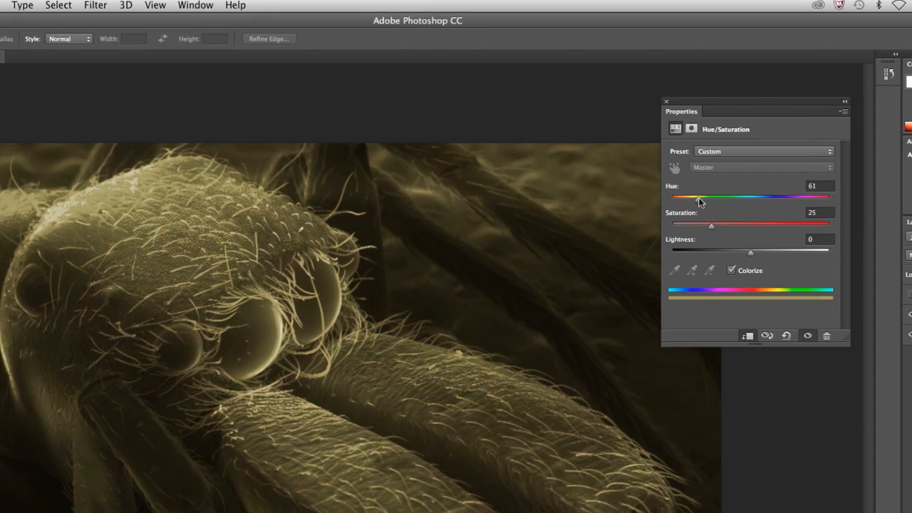
drag(701, 197, 709, 197)
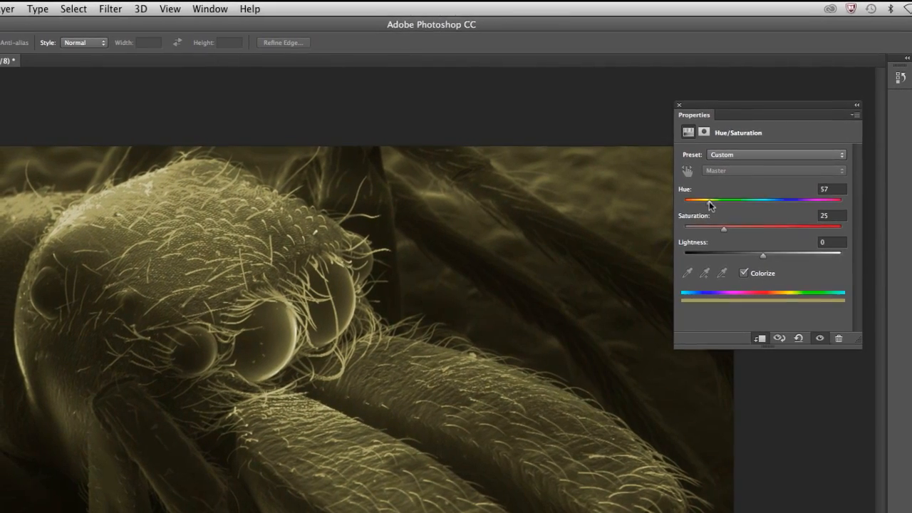
drag(709, 203, 719, 203)
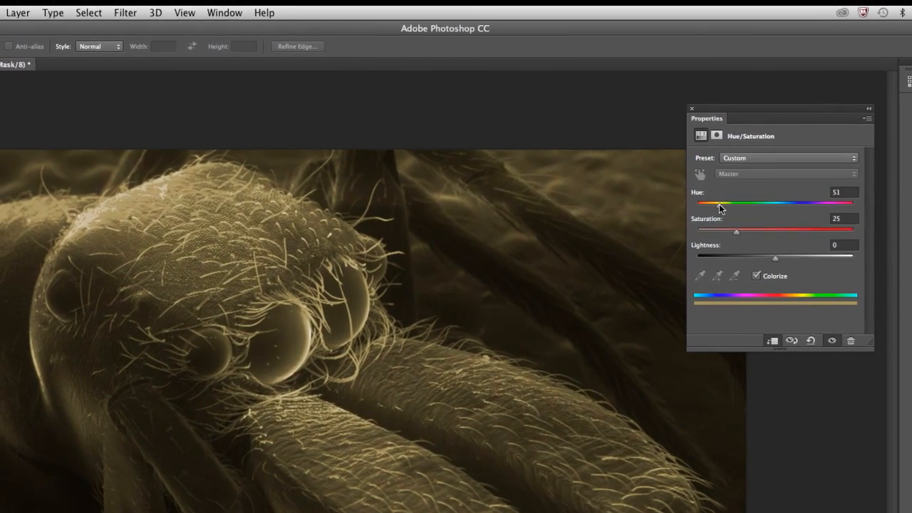
Lower the tint saturation, then try warmer tan, purple and green hues
drag(736, 231, 779, 236)
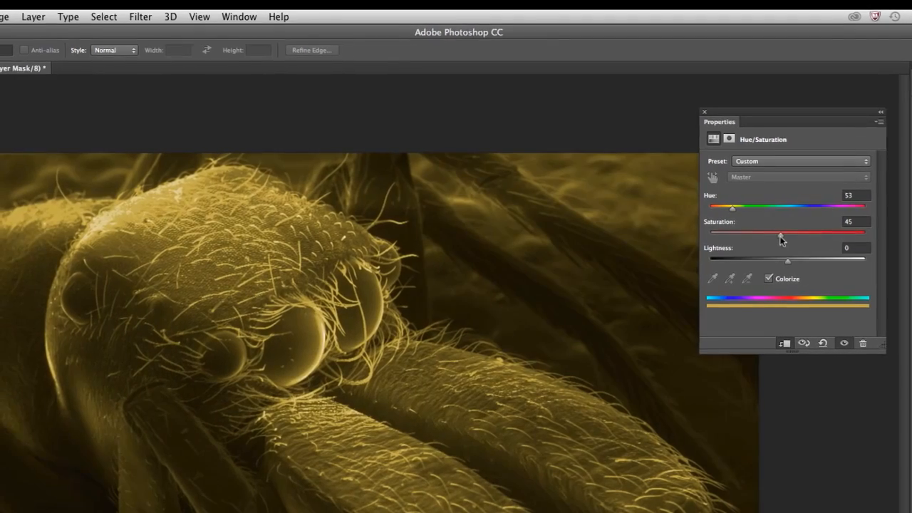
drag(781, 234, 778, 238)
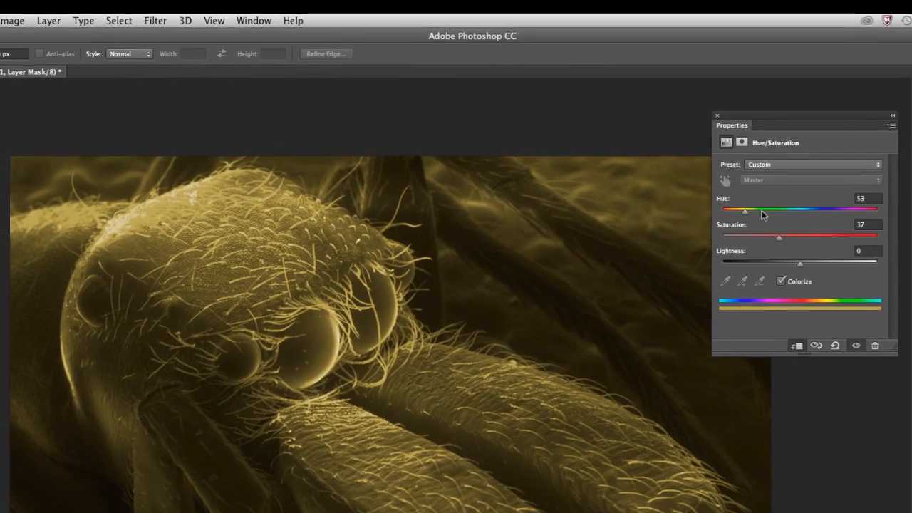
drag(746, 209, 754, 219)
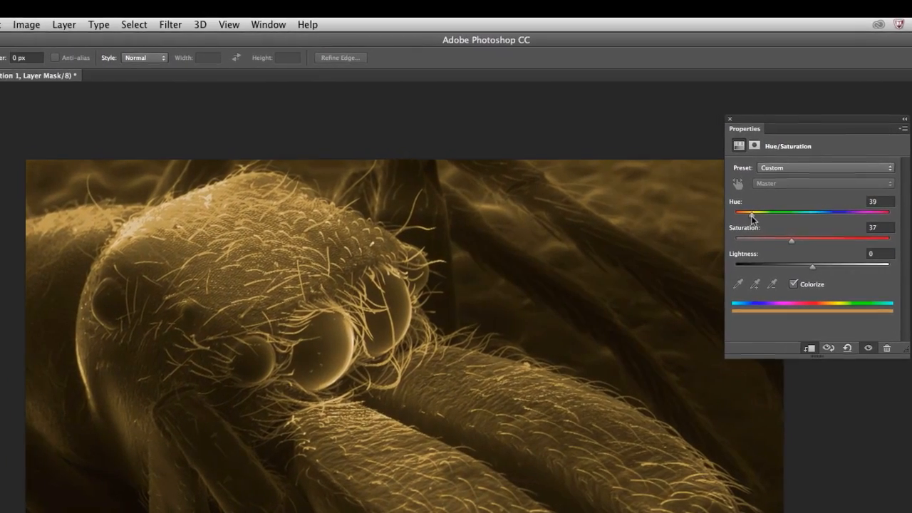
drag(751, 212, 764, 211)
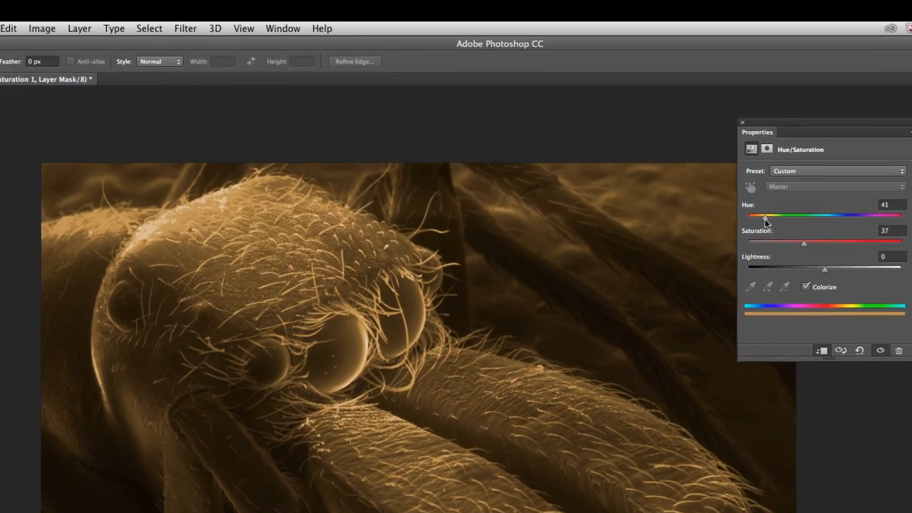
drag(766, 220, 880, 219)
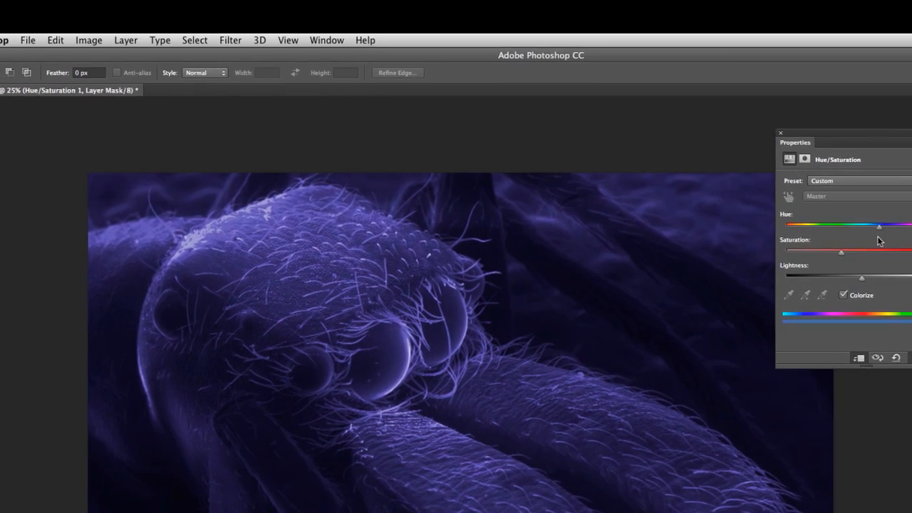
drag(877, 224, 889, 228)
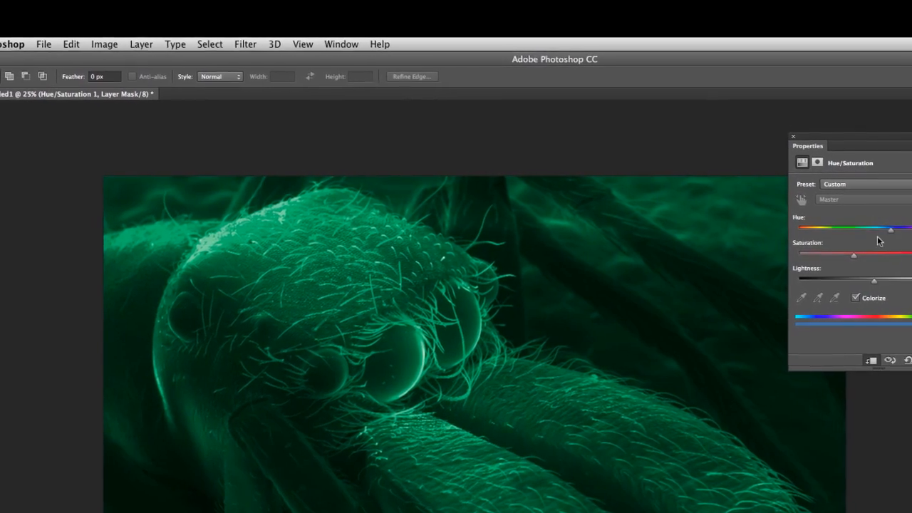
drag(891, 228, 823, 229)
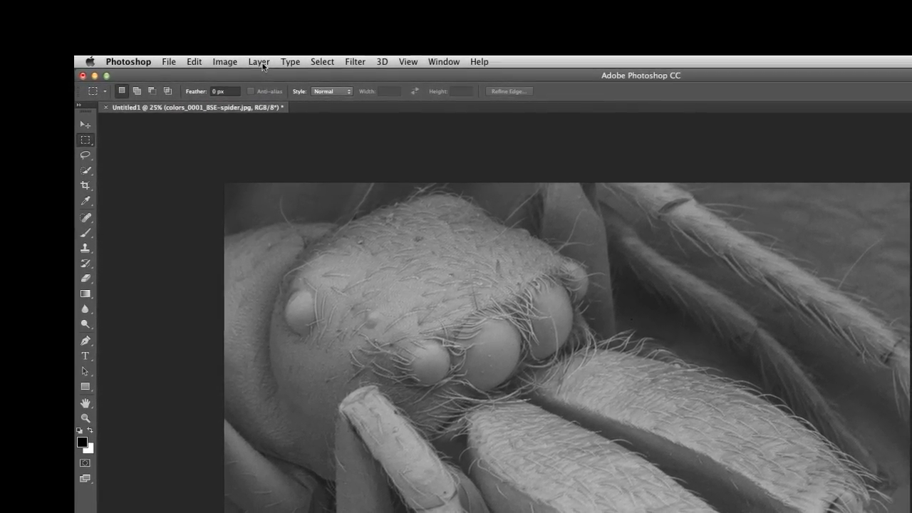
Select All on the grayscale BSE spider layer and copy it
click(322, 61)
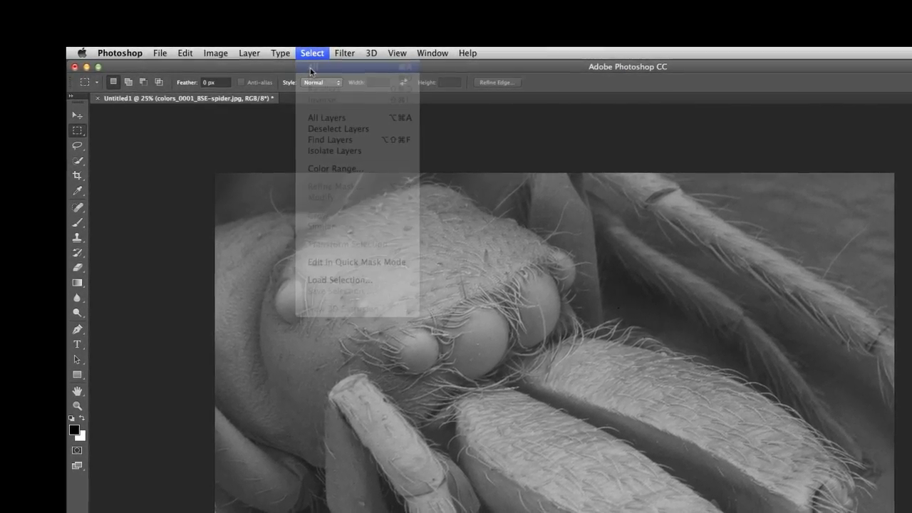
click(319, 106)
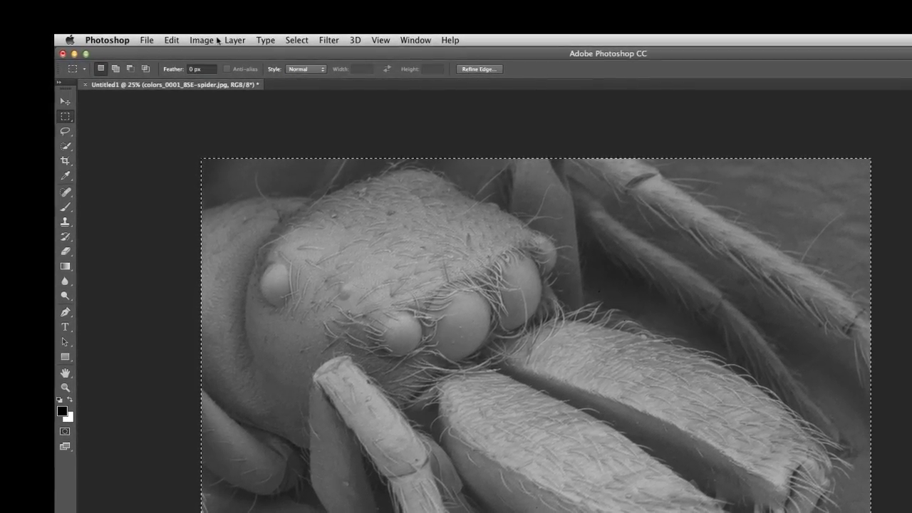
click(171, 39)
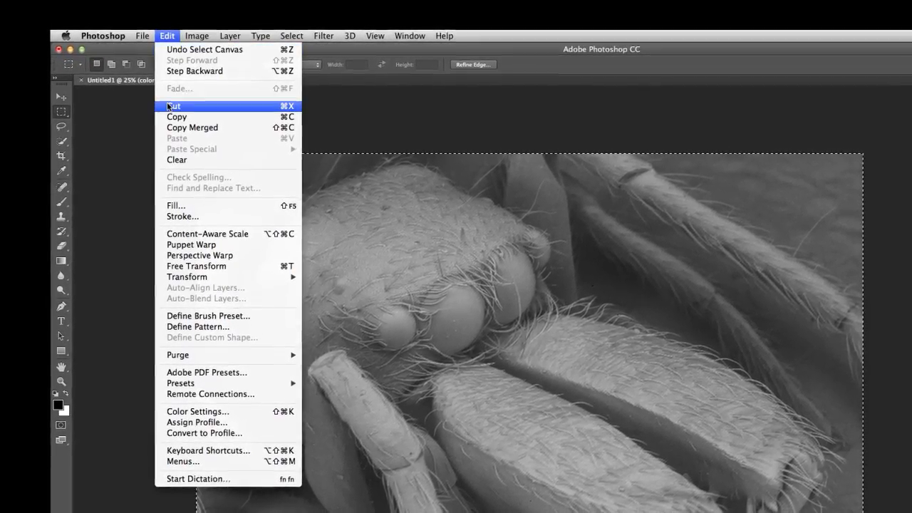
mouse_move(171, 112)
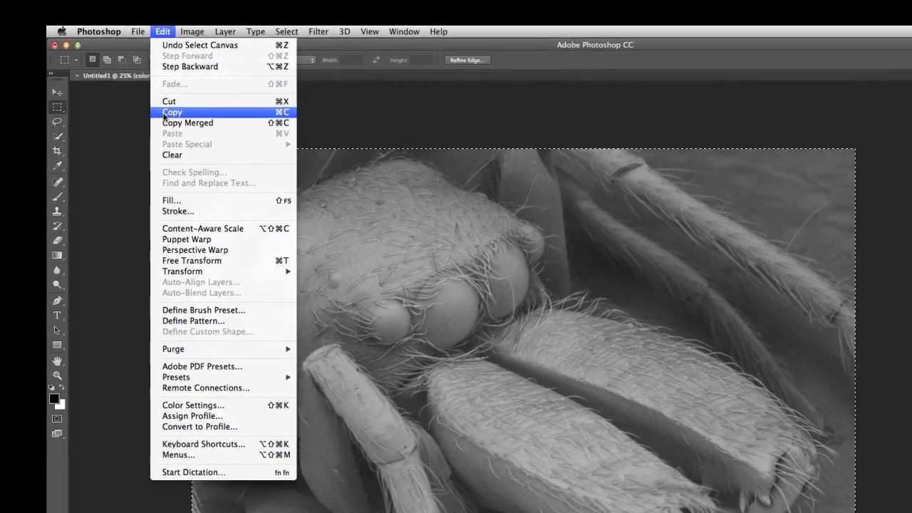
click(171, 112)
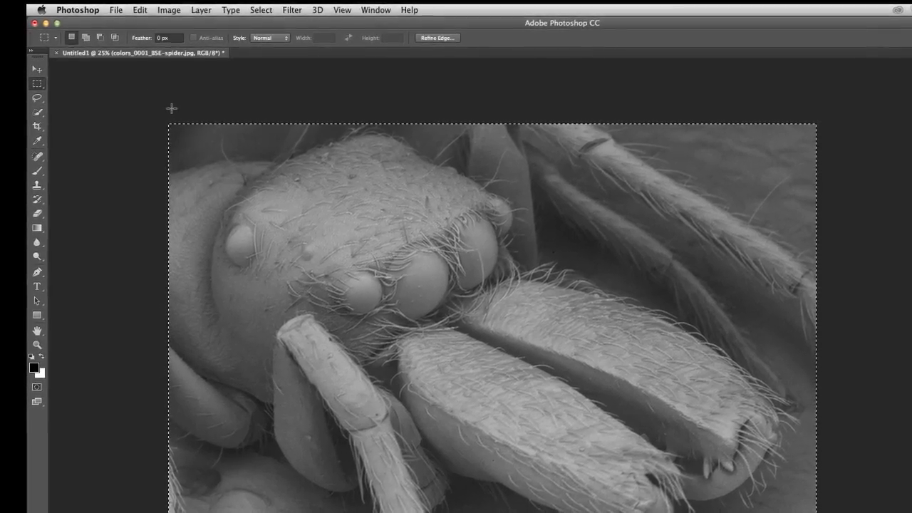
Add Color Fill 1, a red (f60e0e) solid colour fill layer
click(197, 9)
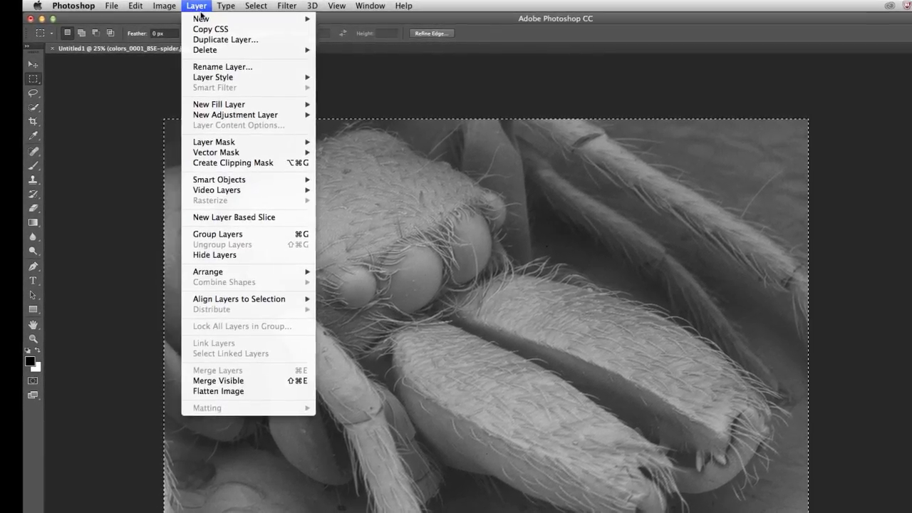
mouse_move(235, 99)
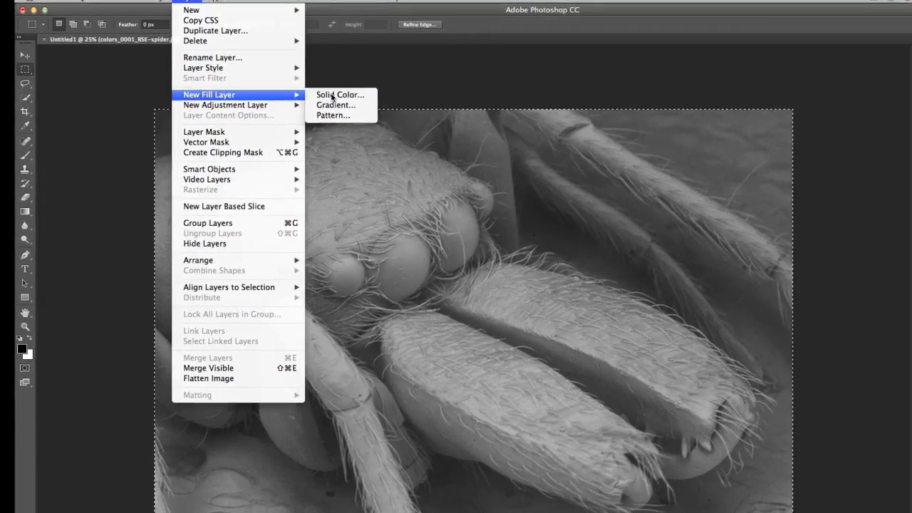
click(340, 94)
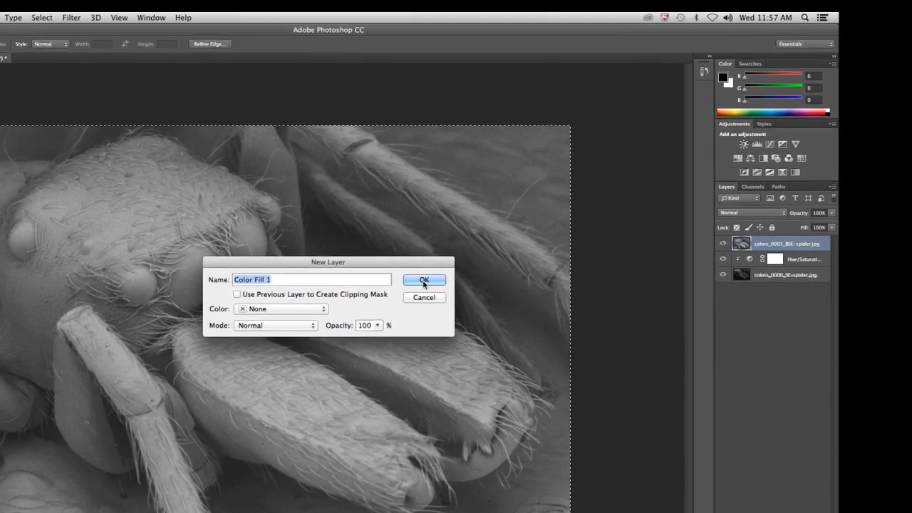
click(424, 280)
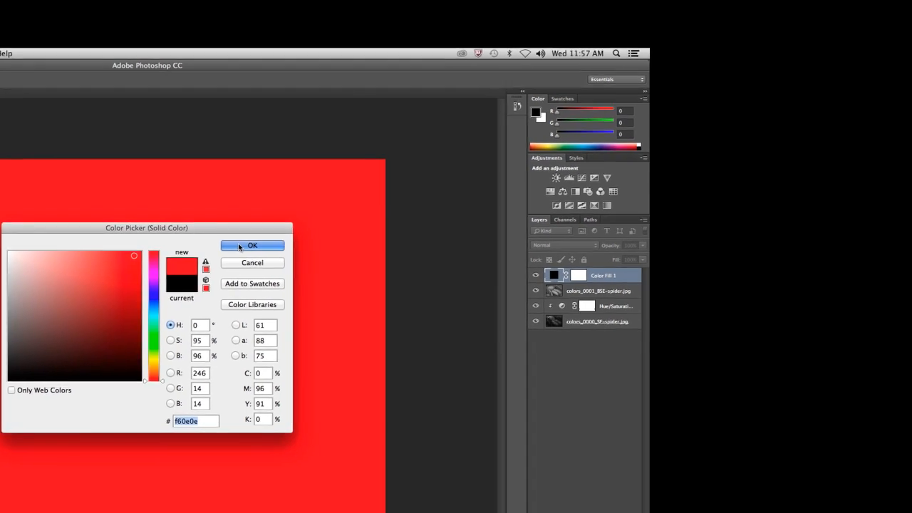
click(252, 245)
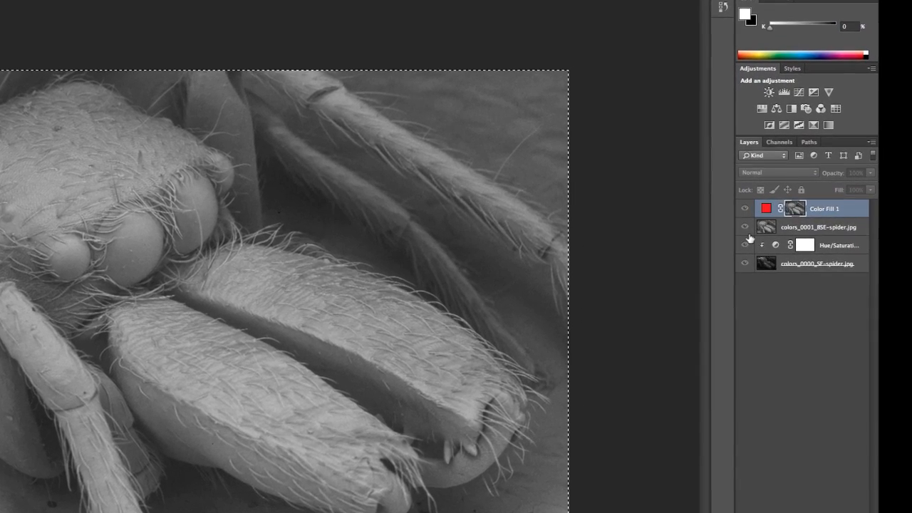
Hide the BSE layer and set Color Fill 1 to Screen at about 51% opacity
click(744, 230)
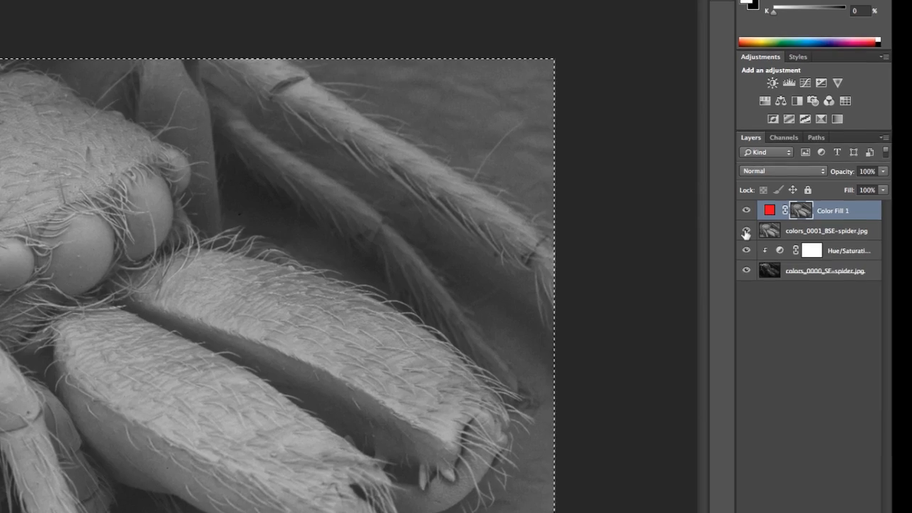
click(746, 231)
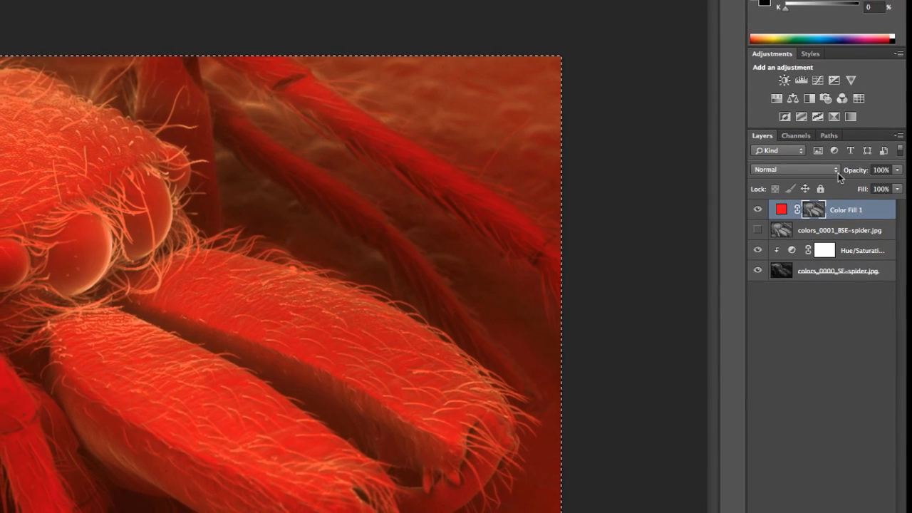
mouse_move(836, 169)
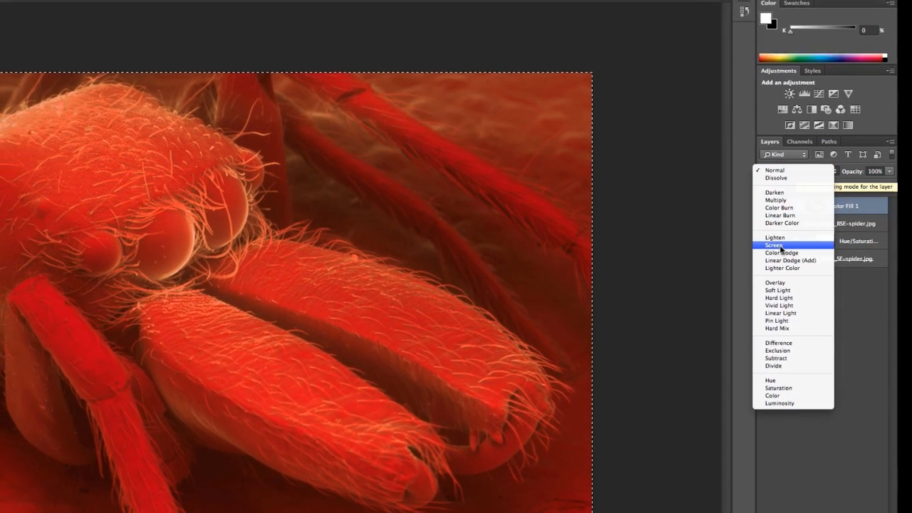
click(774, 245)
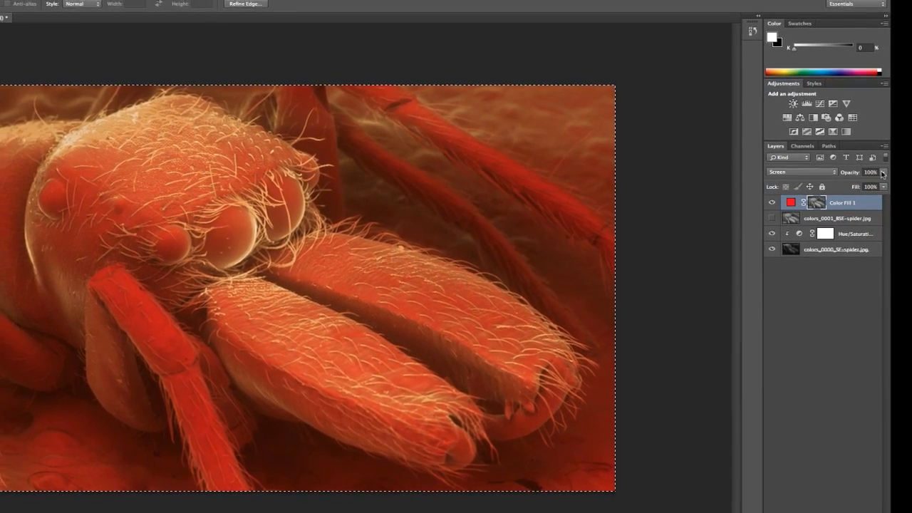
drag(884, 177, 873, 181)
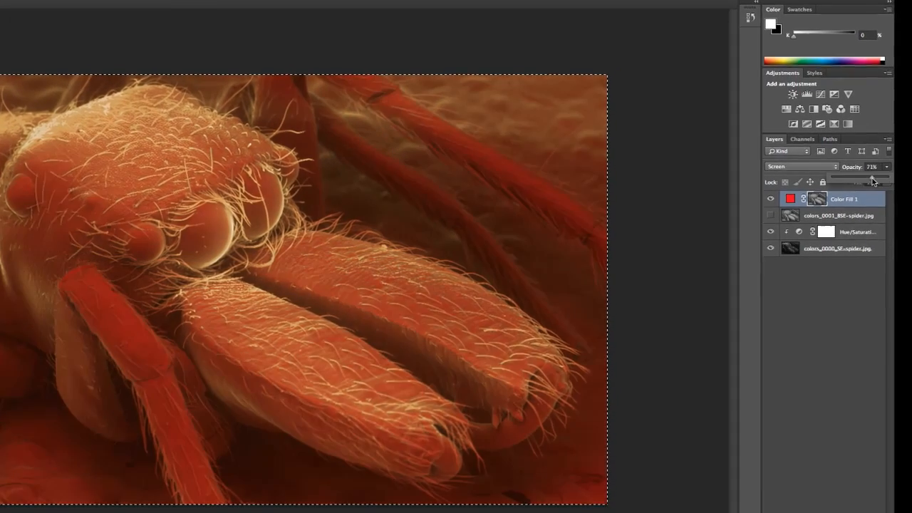
drag(873, 179, 862, 173)
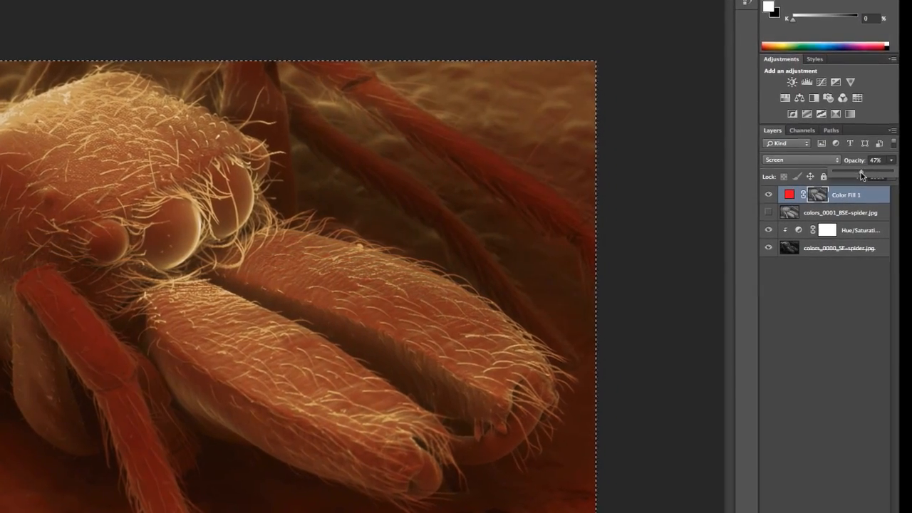
drag(858, 172, 868, 169)
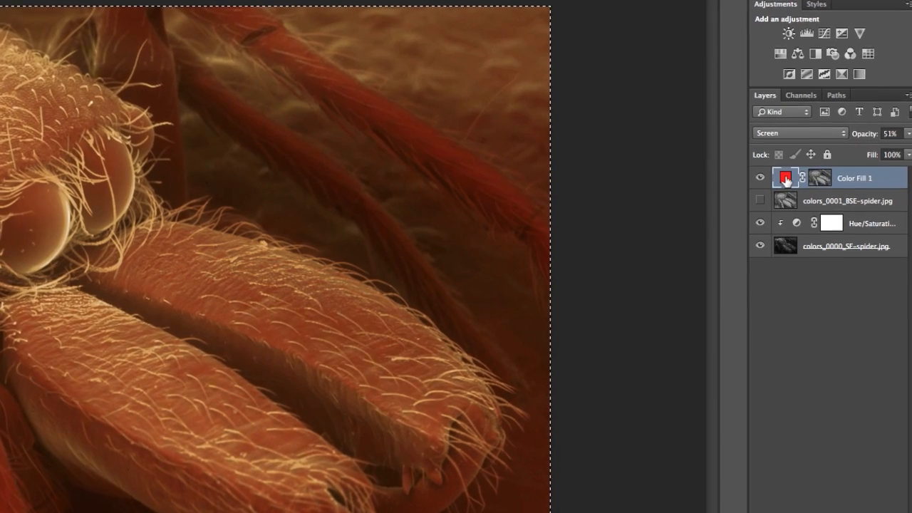
Change Color Fill 1's colour to magenta (ee0ef6)
double_click(784, 178)
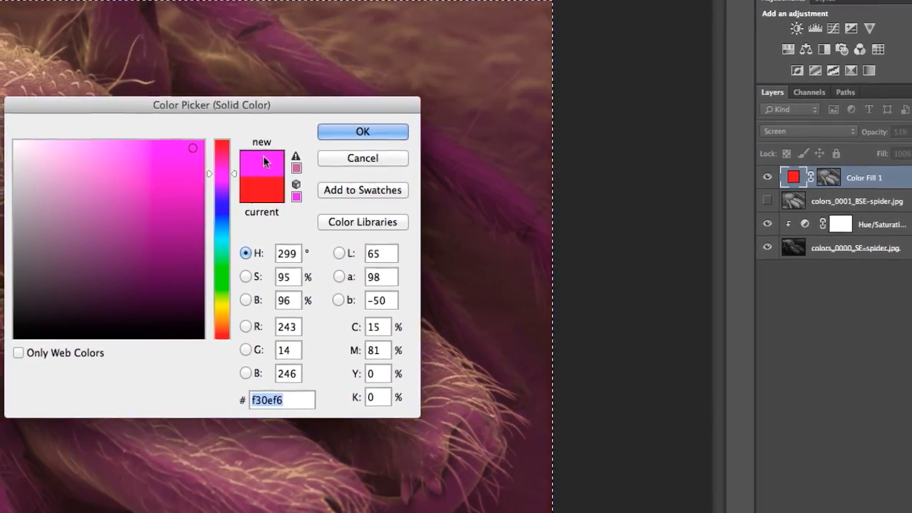
drag(212, 105, 224, 108)
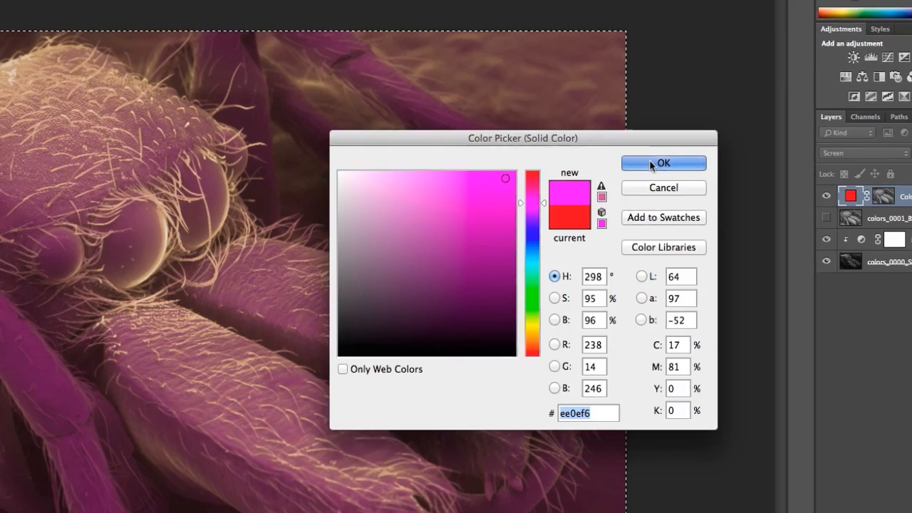
click(662, 163)
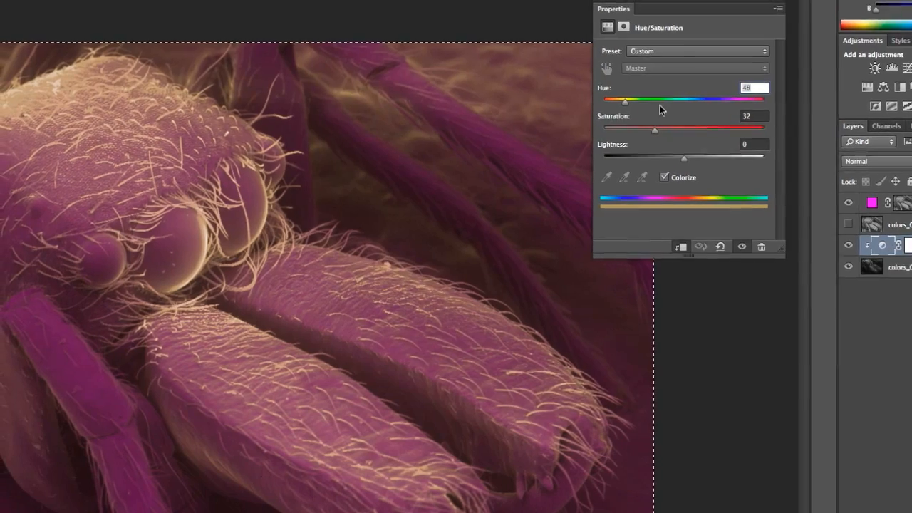
Try yellow-green, violet, cyan and pink hues, settling on pale tan at hue 66, saturation 32
drag(625, 100, 654, 104)
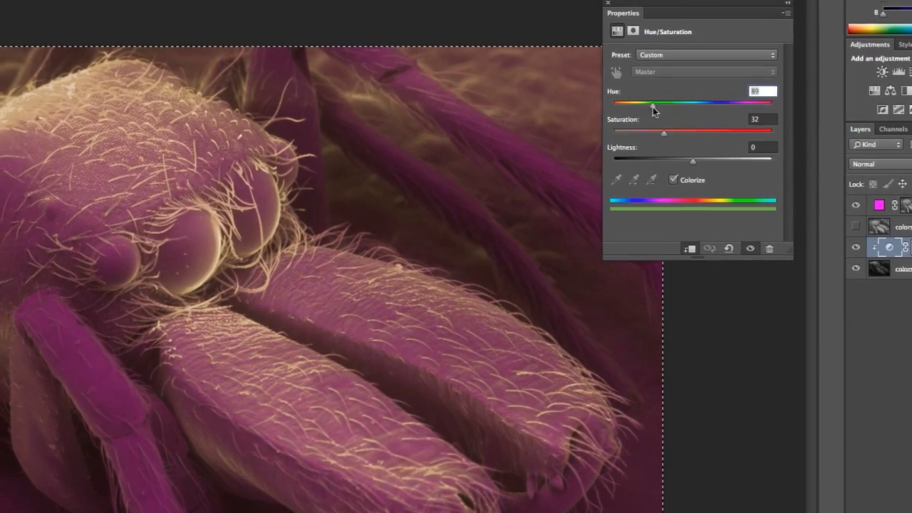
drag(652, 101, 736, 106)
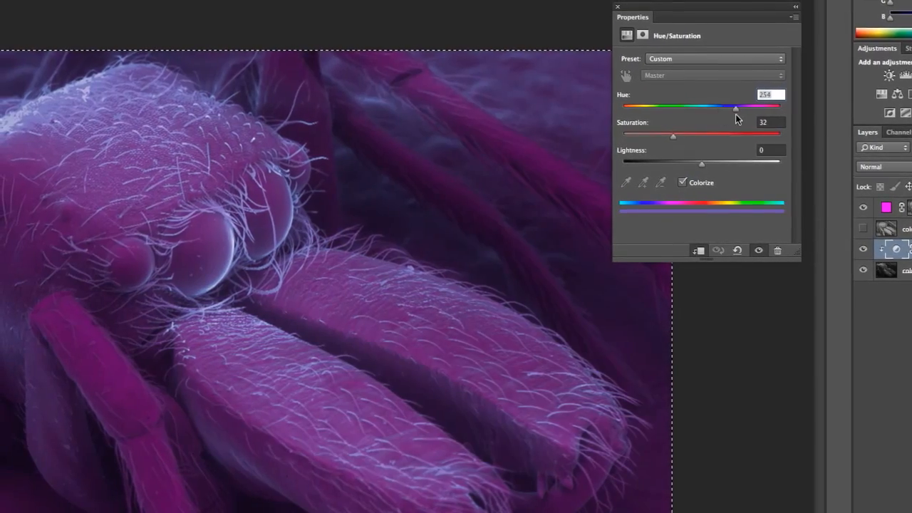
drag(736, 106, 707, 110)
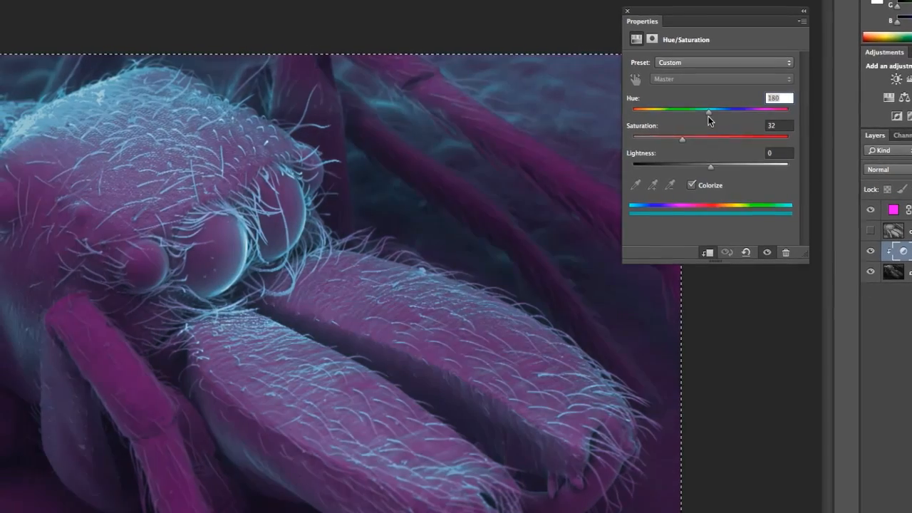
drag(709, 109, 706, 117)
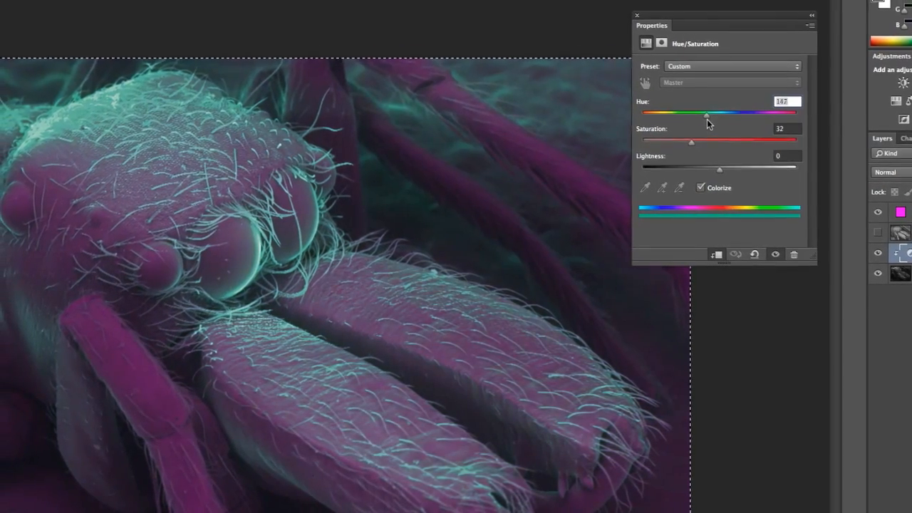
drag(706, 117, 793, 117)
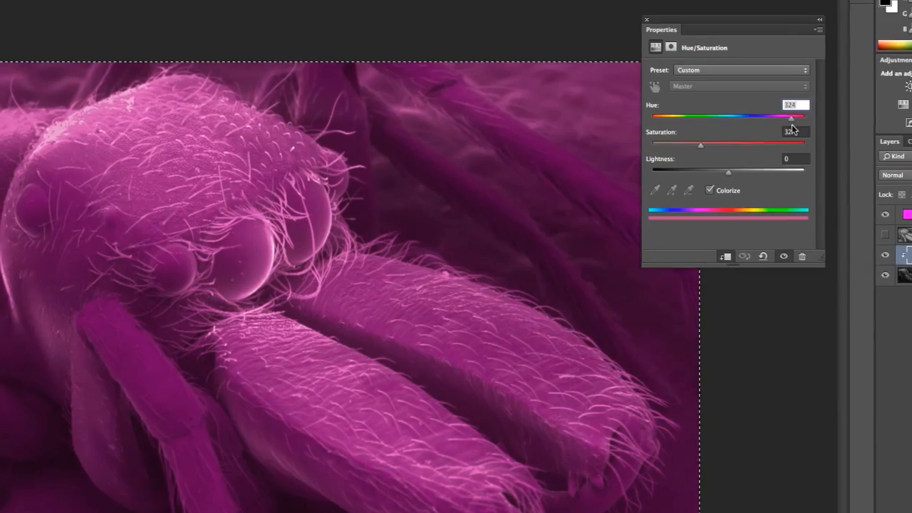
drag(793, 115, 702, 120)
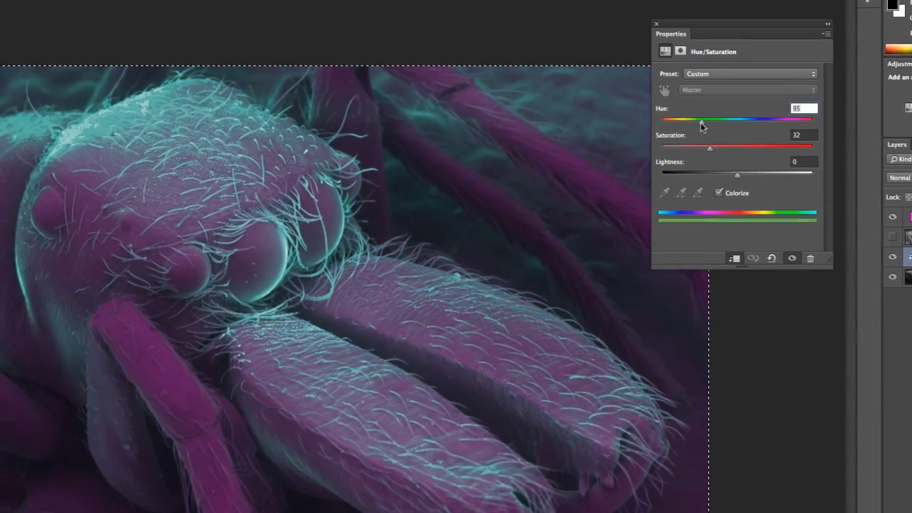
drag(702, 121, 691, 121)
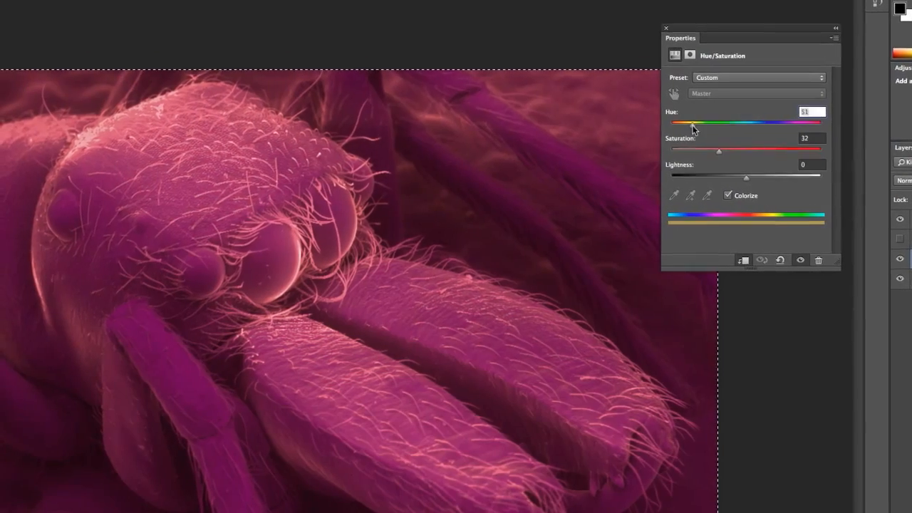
drag(692, 123, 707, 123)
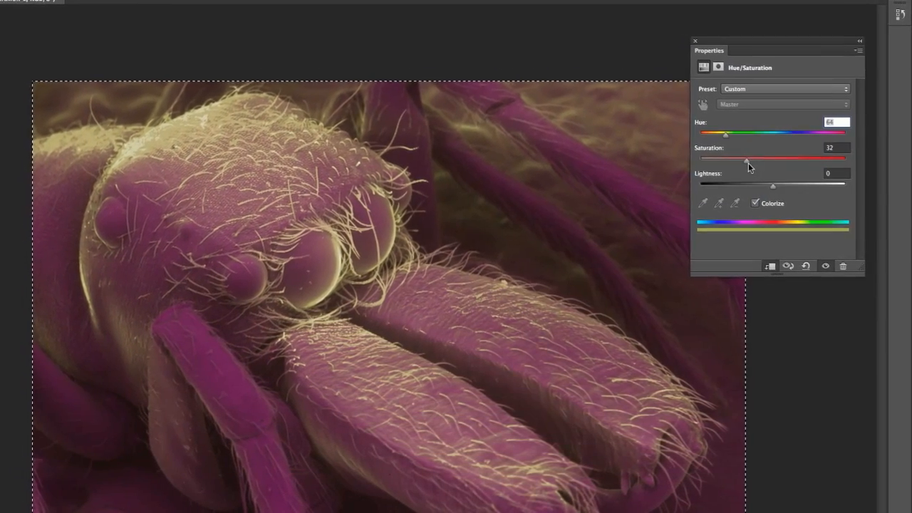
drag(746, 161, 748, 169)
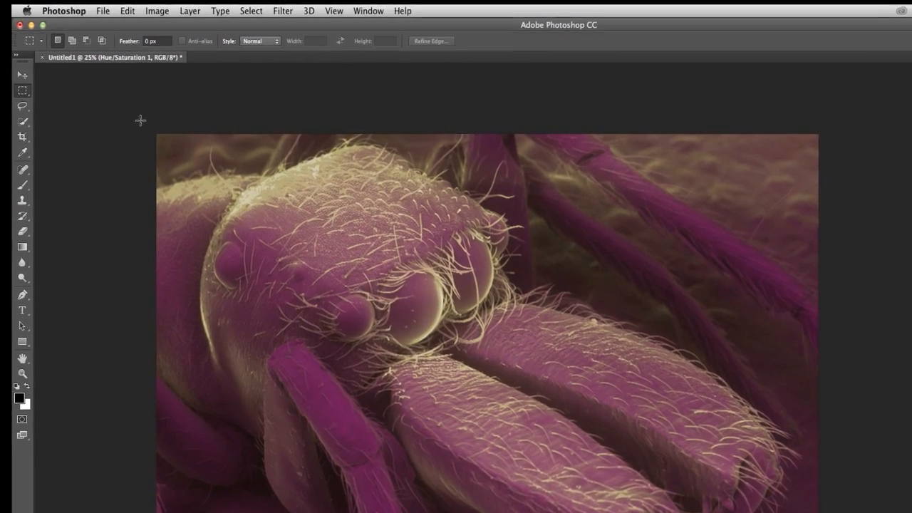
Switch to the Crop tool over the spider composite
click(22, 134)
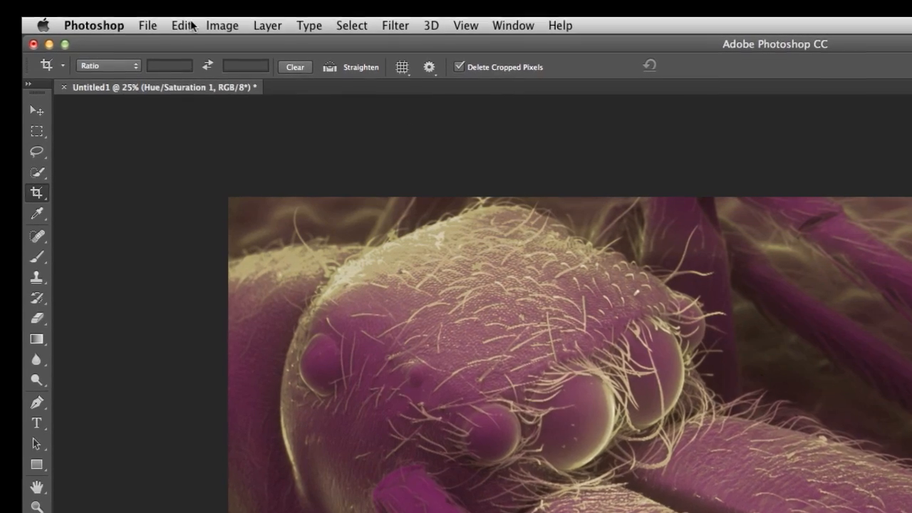
Save the layered spider composite to the Desktop as test.psd
click(147, 25)
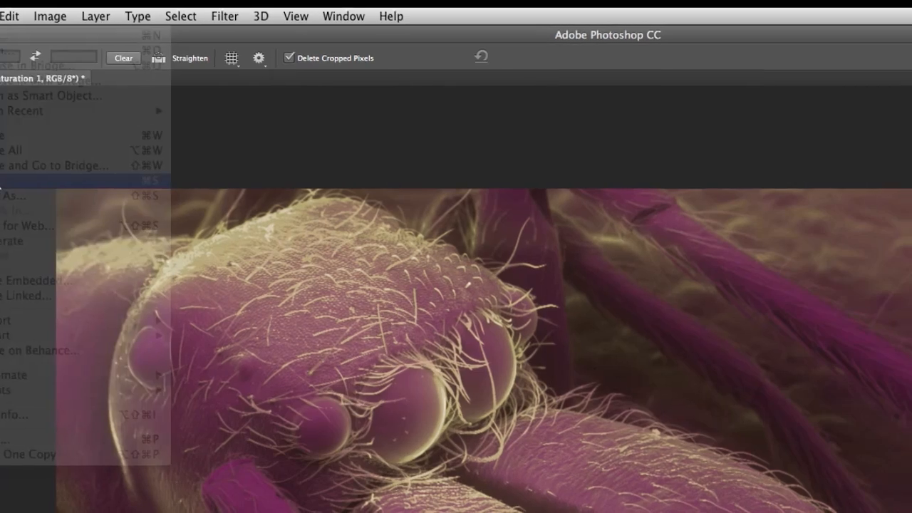
click(13, 195)
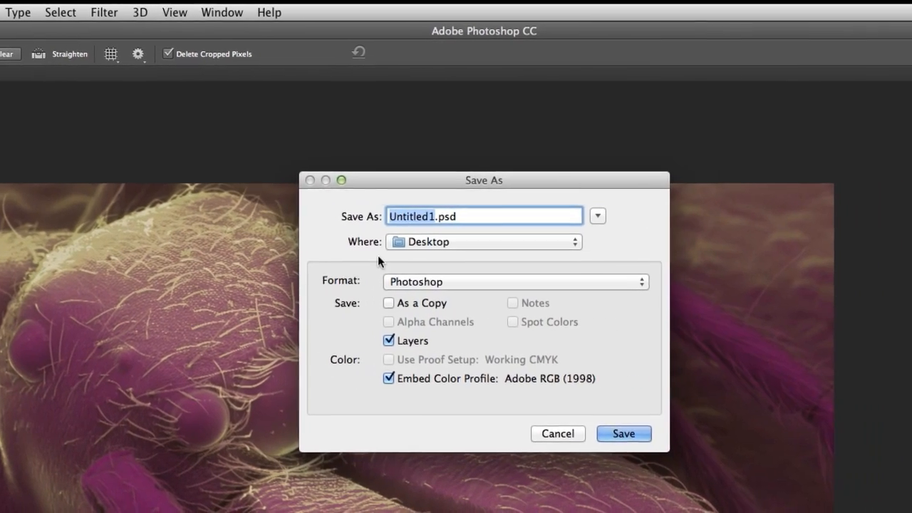
text(test.psd)
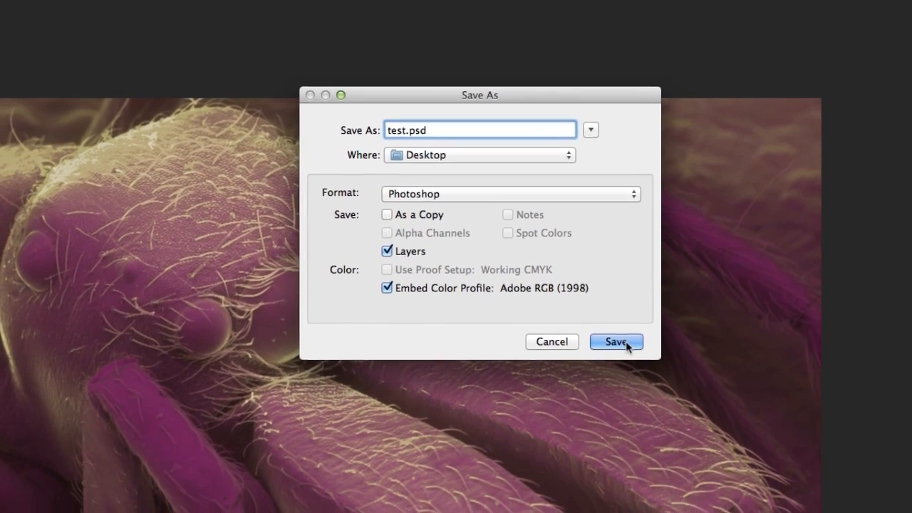
click(616, 341)
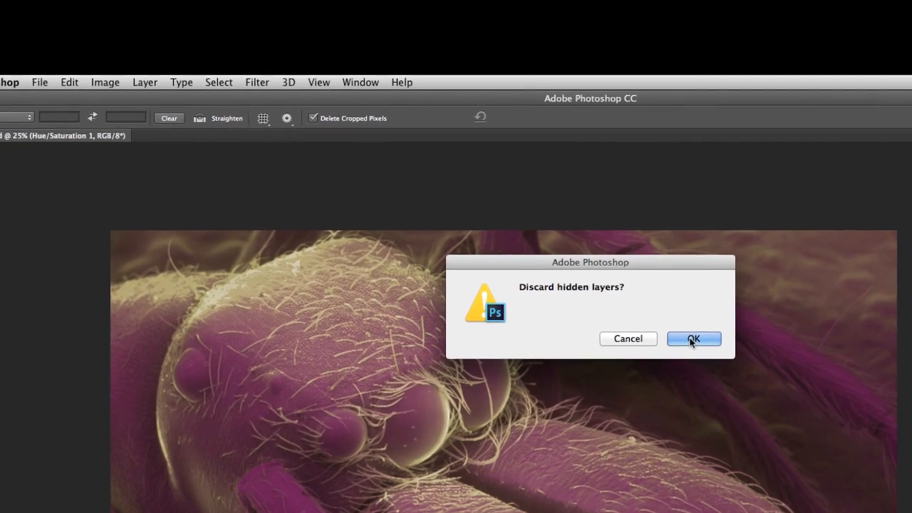
Confirm discarding the hidden layers to flatten the image
click(693, 338)
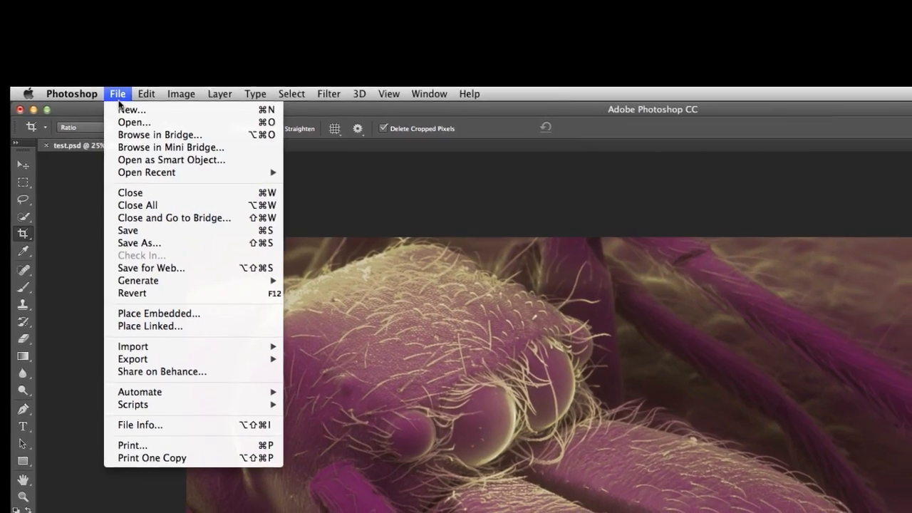
Save the flattened image as test.jpg in JPEG format
click(140, 243)
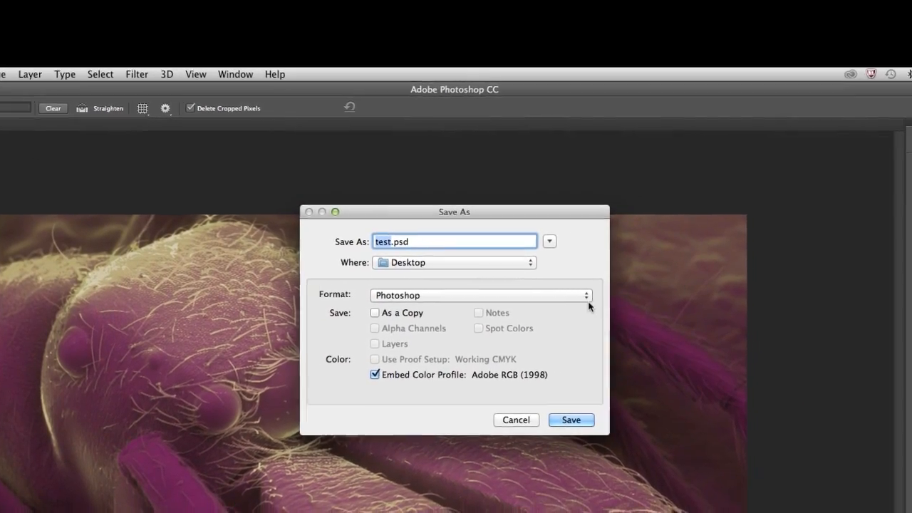
click(481, 295)
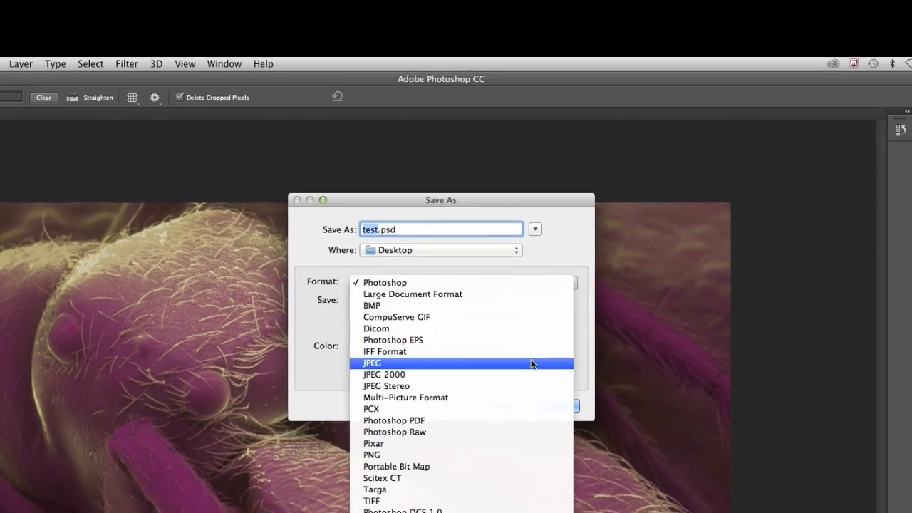
click(372, 363)
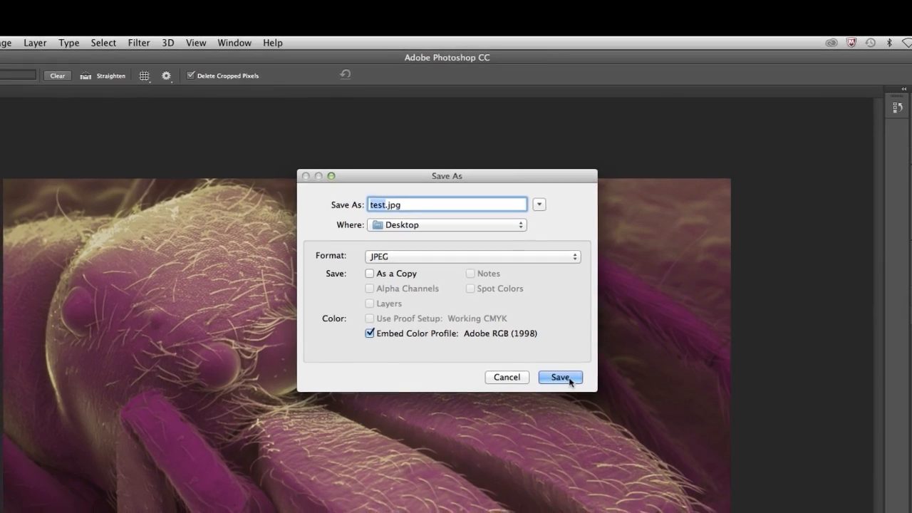
click(559, 377)
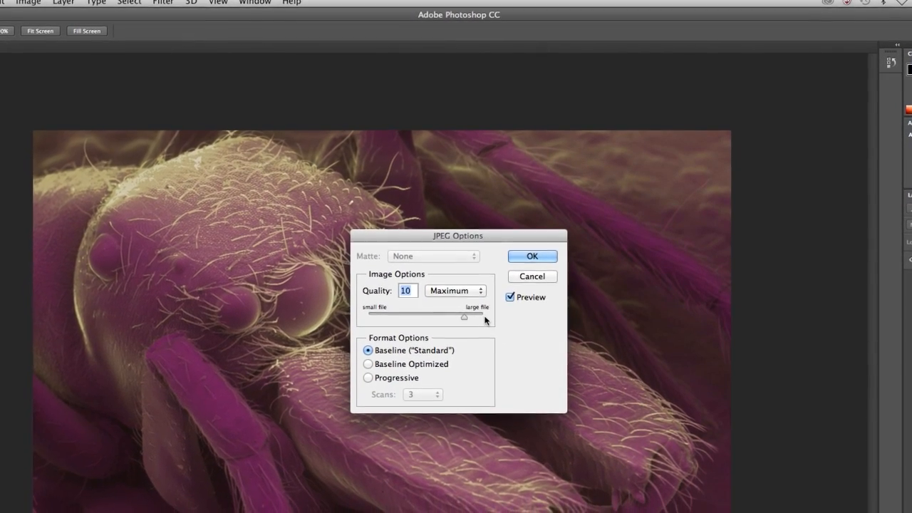
Set JPEG quality to 12 and confirm the options
drag(464, 317, 467, 300)
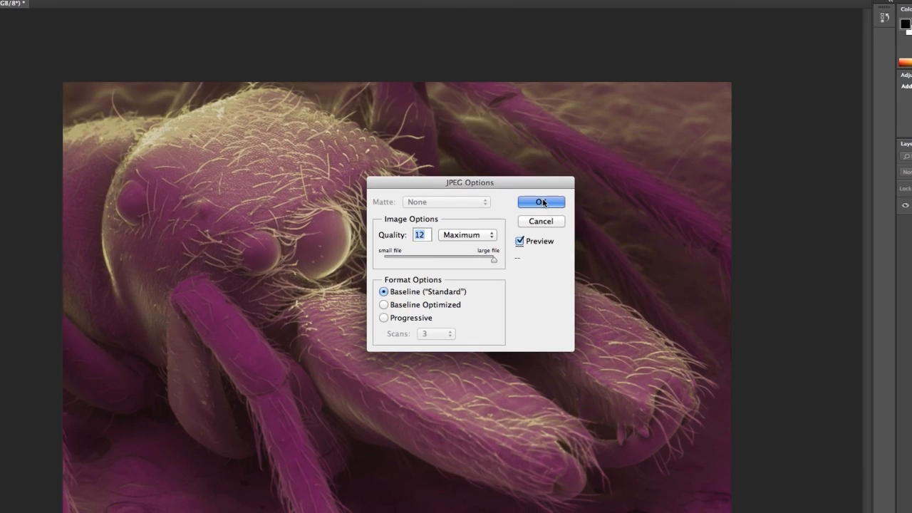
click(540, 202)
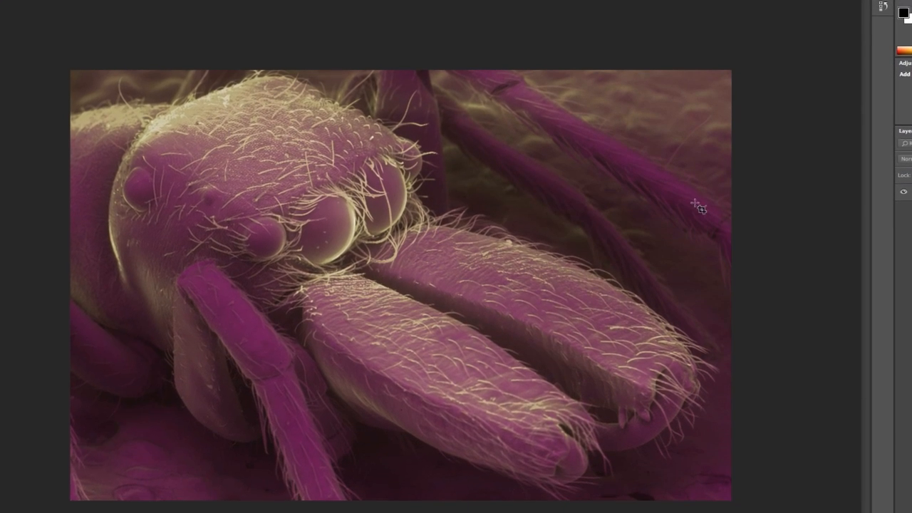